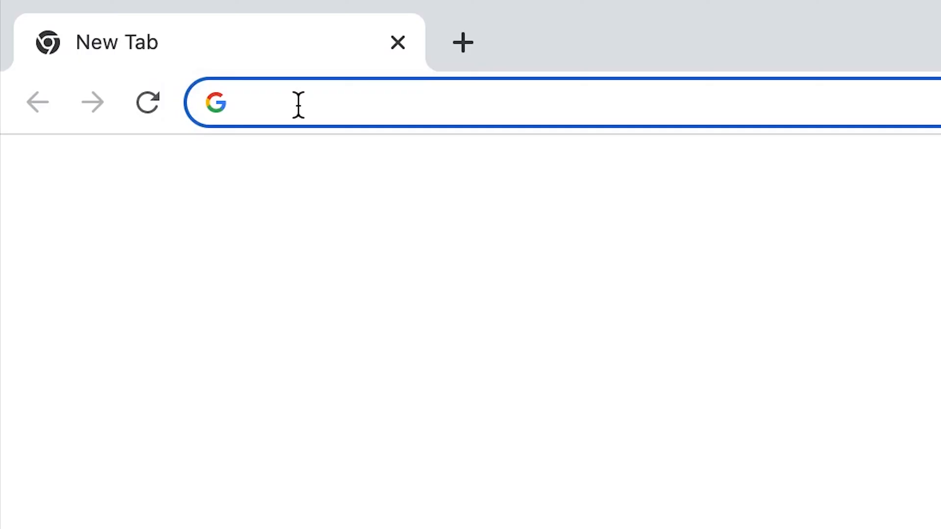
{"action": "type", "text": "hologram video"}
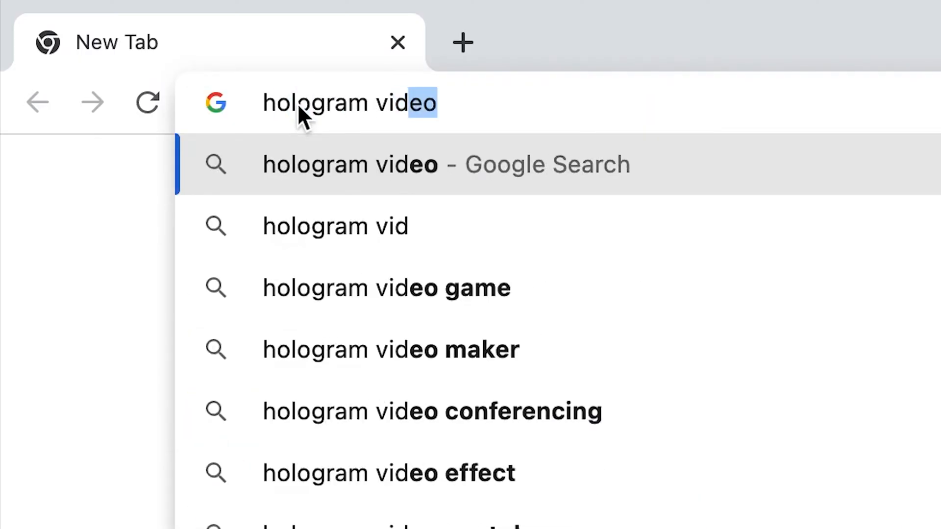